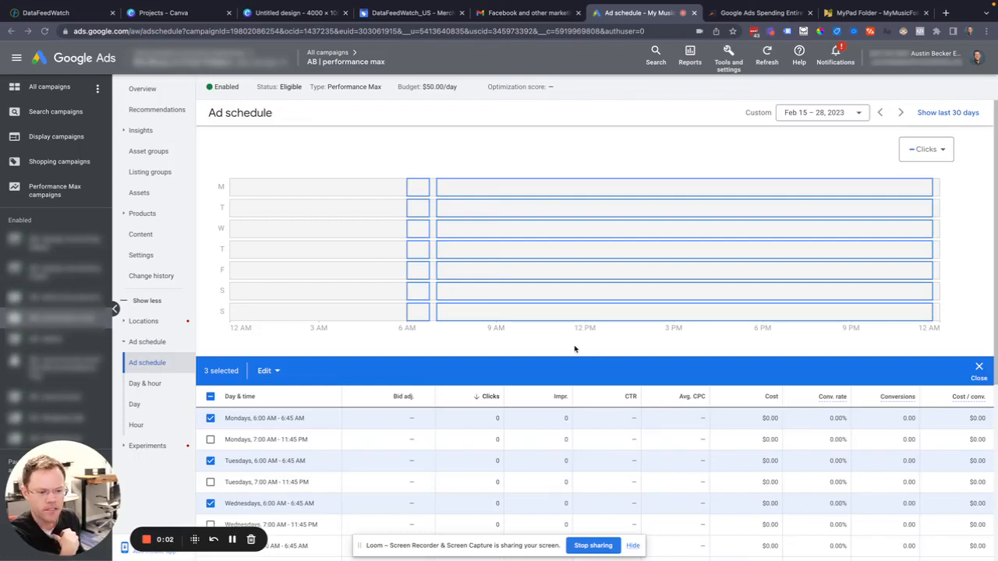
pyautogui.moveTo(511, 323)
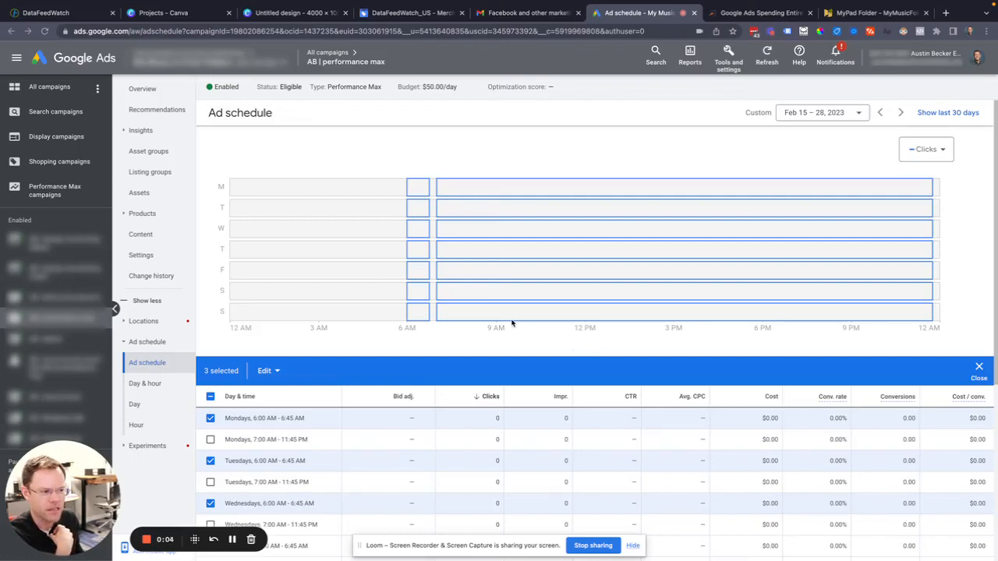
pyautogui.moveTo(382, 165)
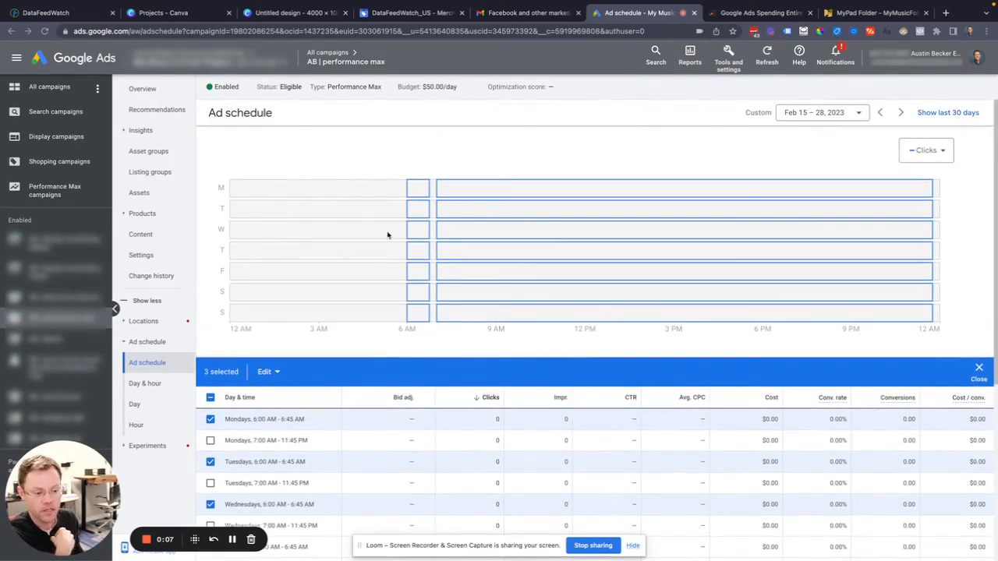
# Attempt a 10% bid increase on the 6:00–6:45 AM slots, then cancel after Google Ads refuses it
pyautogui.scroll(-3)
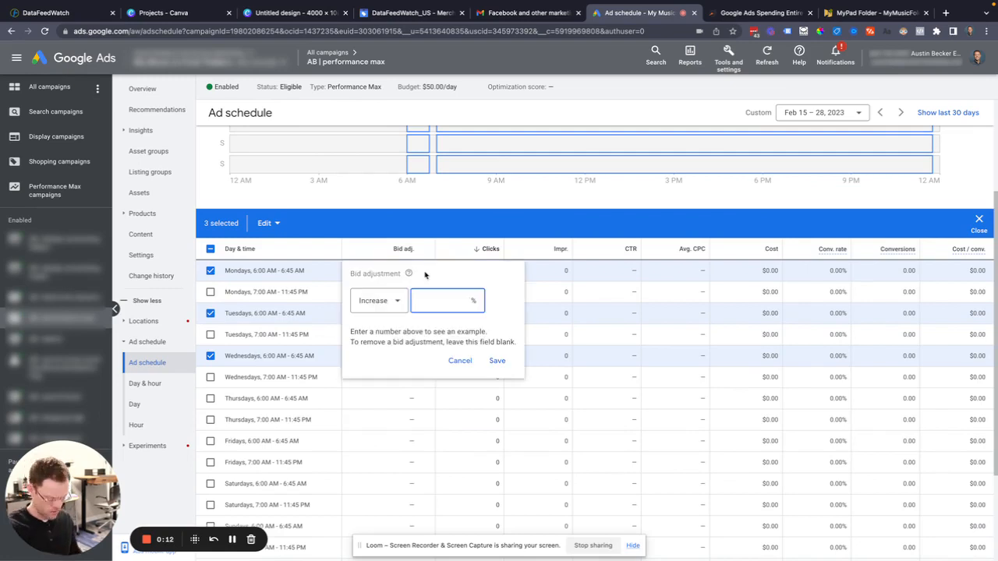
pyautogui.write('10')
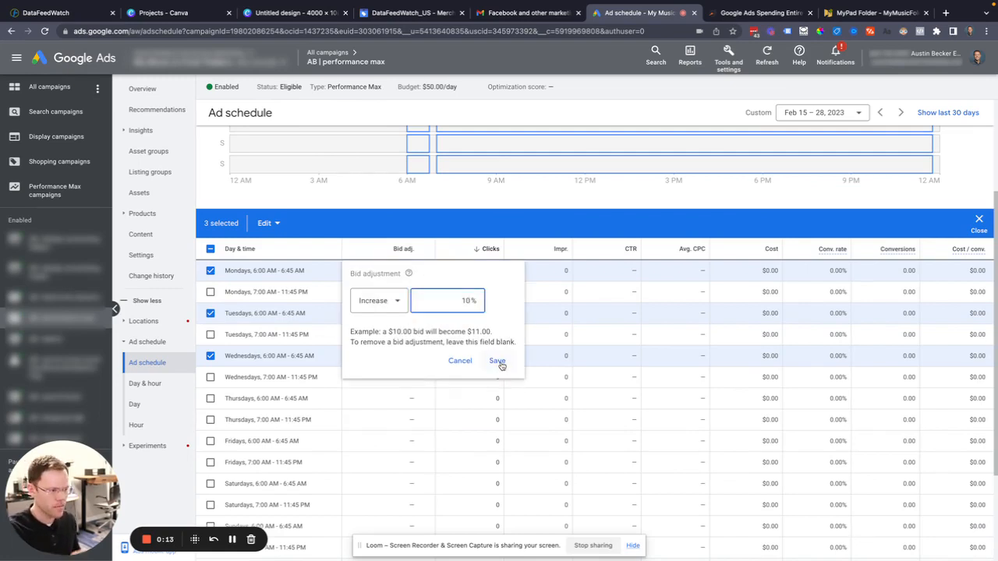
pyautogui.click(495, 360)
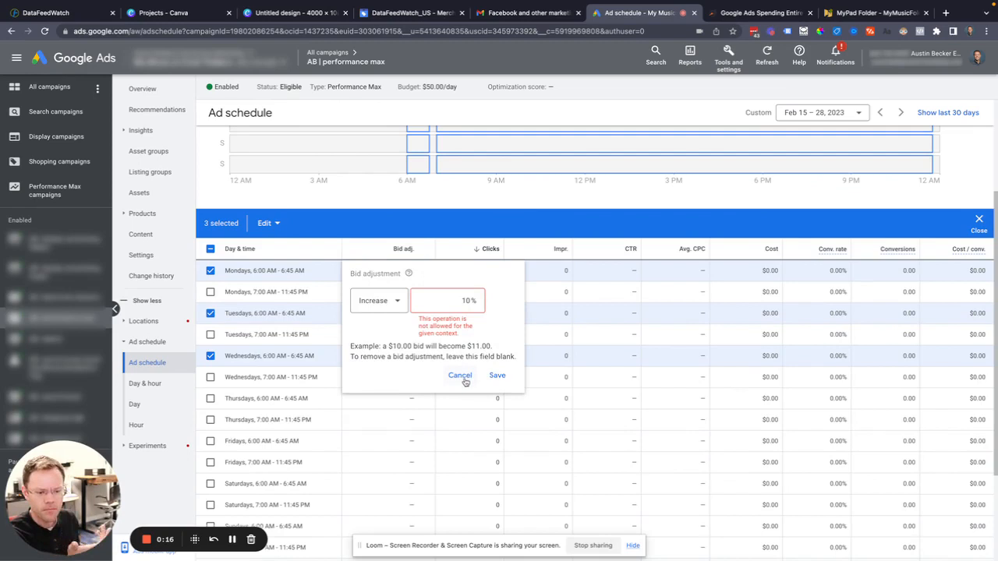
pyautogui.click(459, 374)
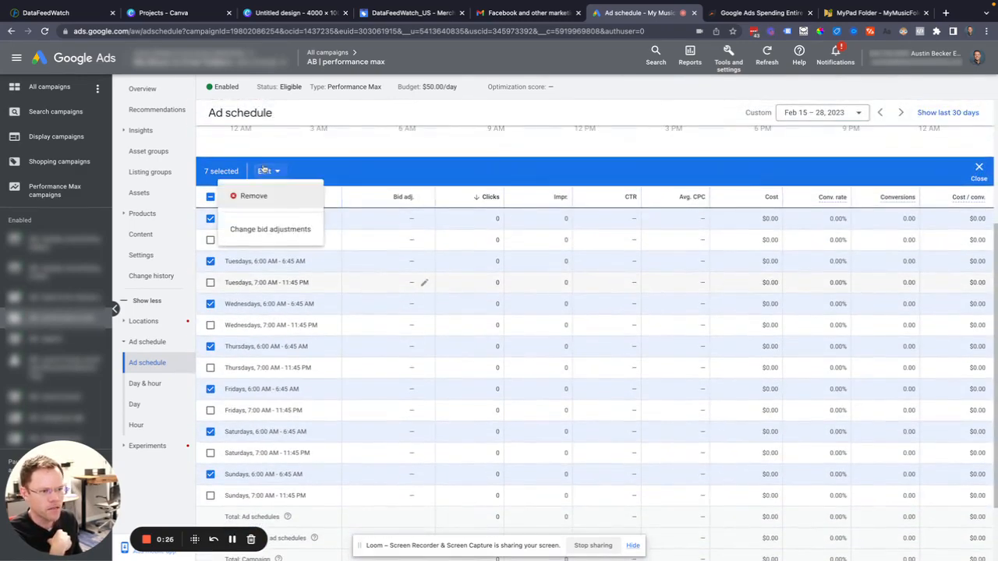
# Back out of the bulk bid change and the removal of the seven 6:00–6:45 AM slots
pyautogui.click(269, 227)
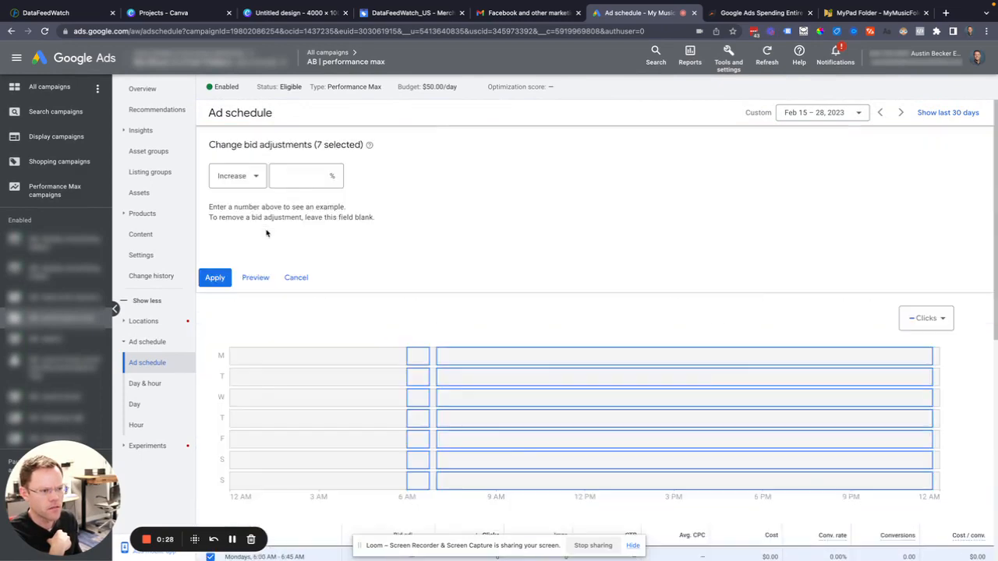
pyautogui.click(296, 278)
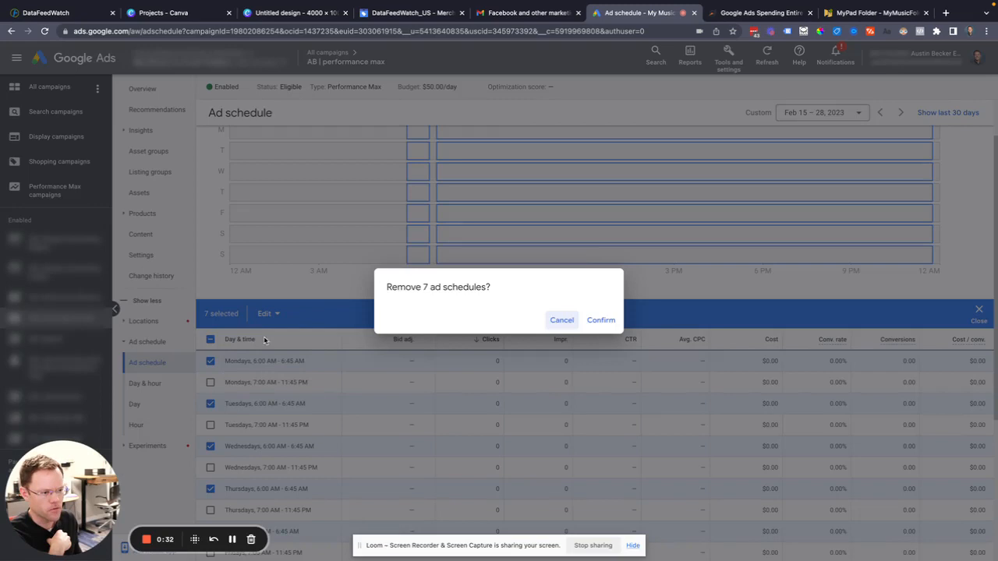
pyautogui.click(561, 320)
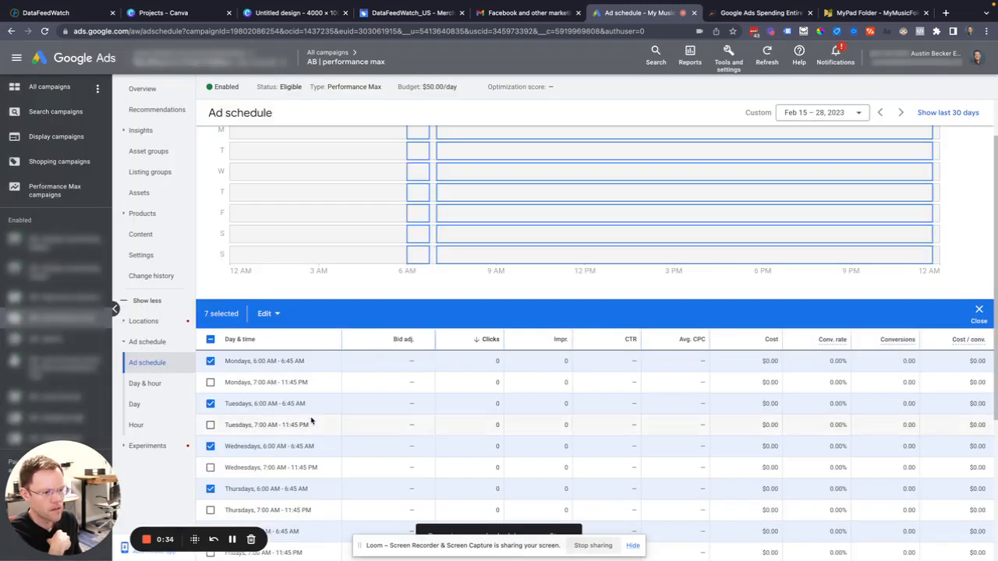
pyautogui.moveTo(311, 382)
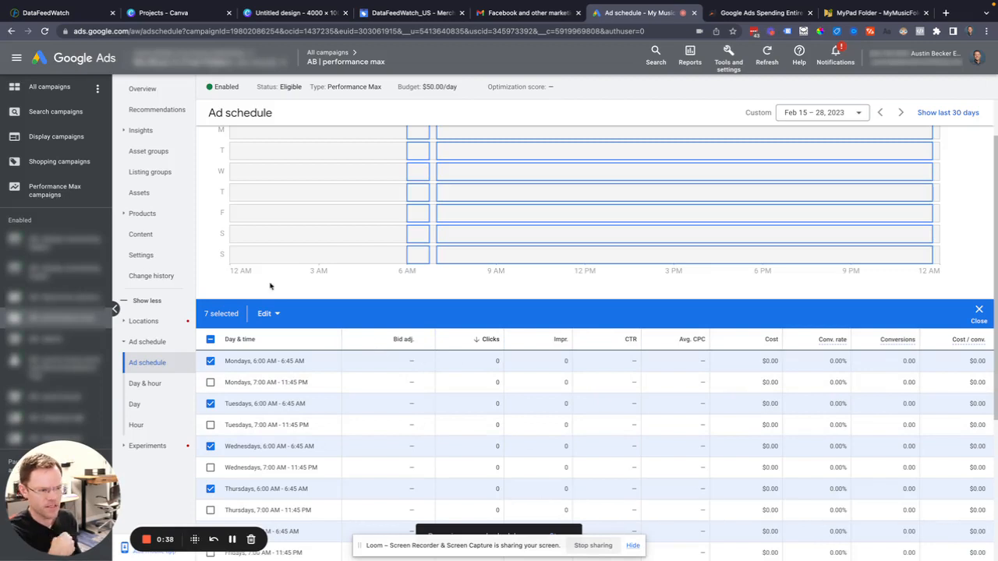
pyautogui.click(209, 318)
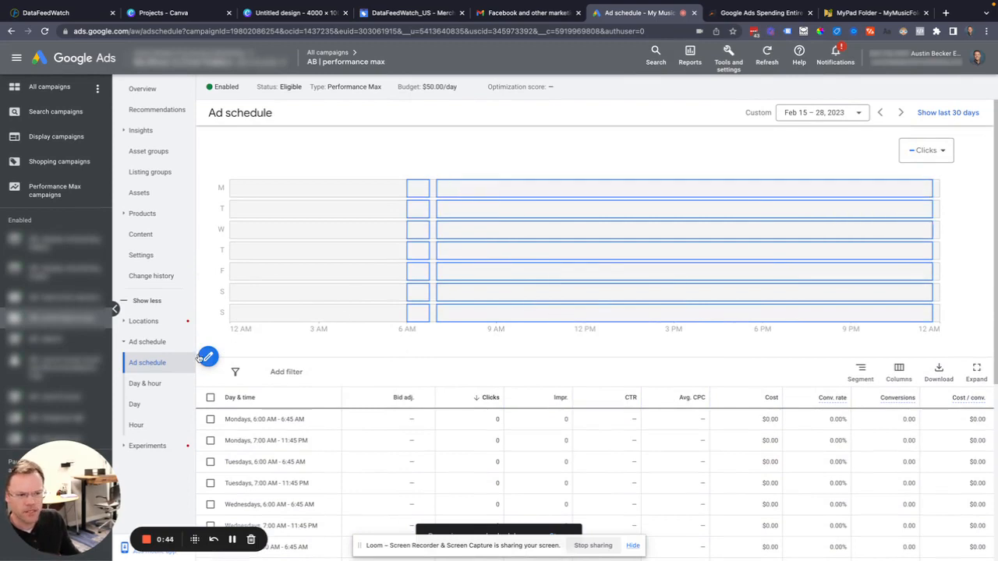
# Edit the all-days 07:00–23:45 schedule, adding then discarding an empty second row
pyautogui.click(209, 357)
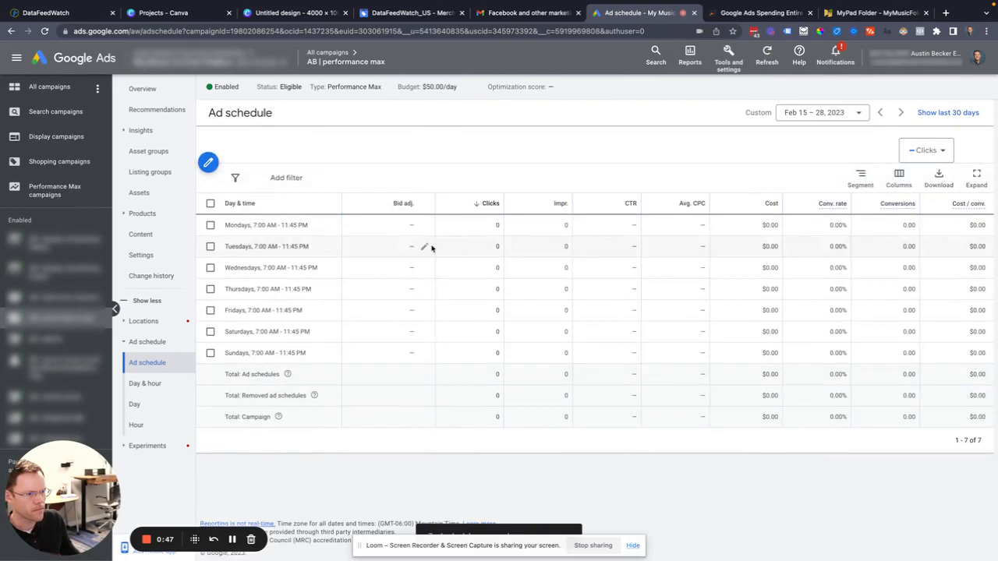
pyautogui.click(208, 162)
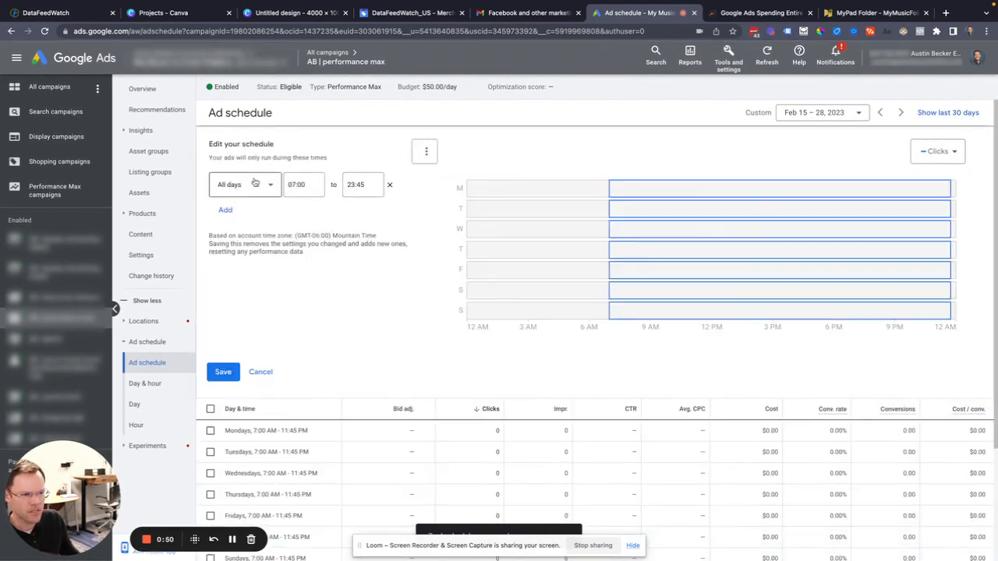
pyautogui.click(244, 184)
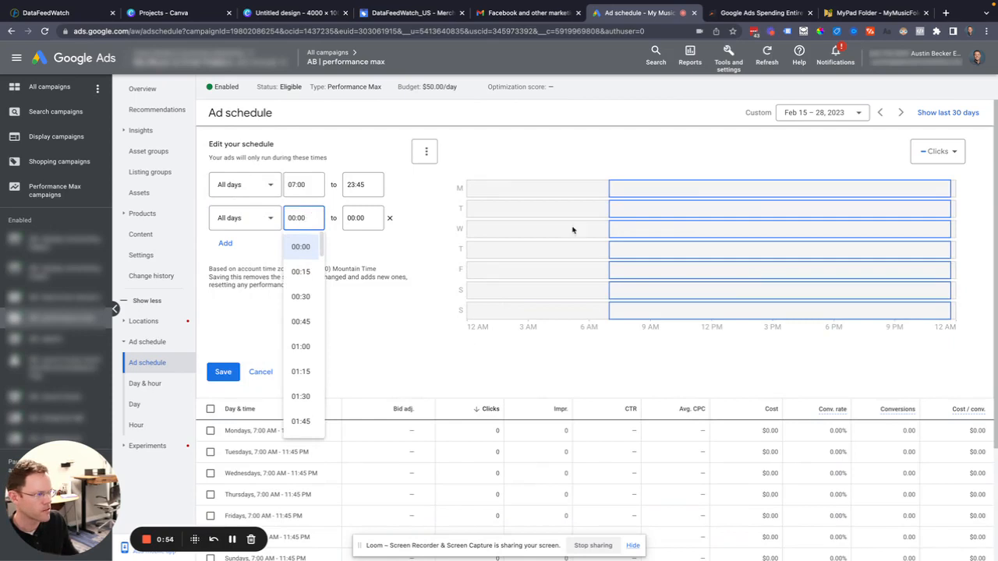
pyautogui.moveTo(642, 193)
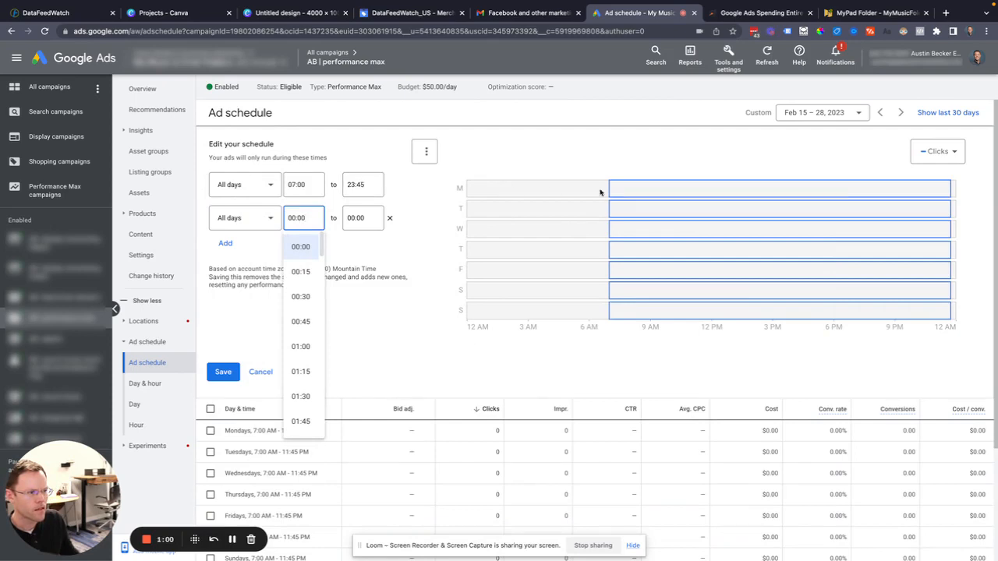
pyautogui.click(390, 218)
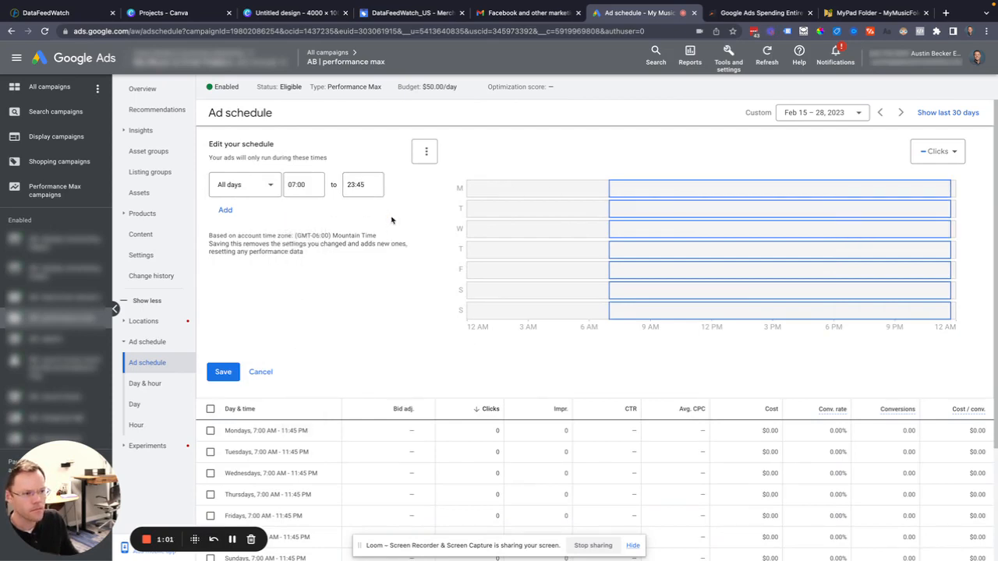
# Add a Fridays 06:00–07:00 window beside the all-days row and save the schedule
pyautogui.click(225, 209)
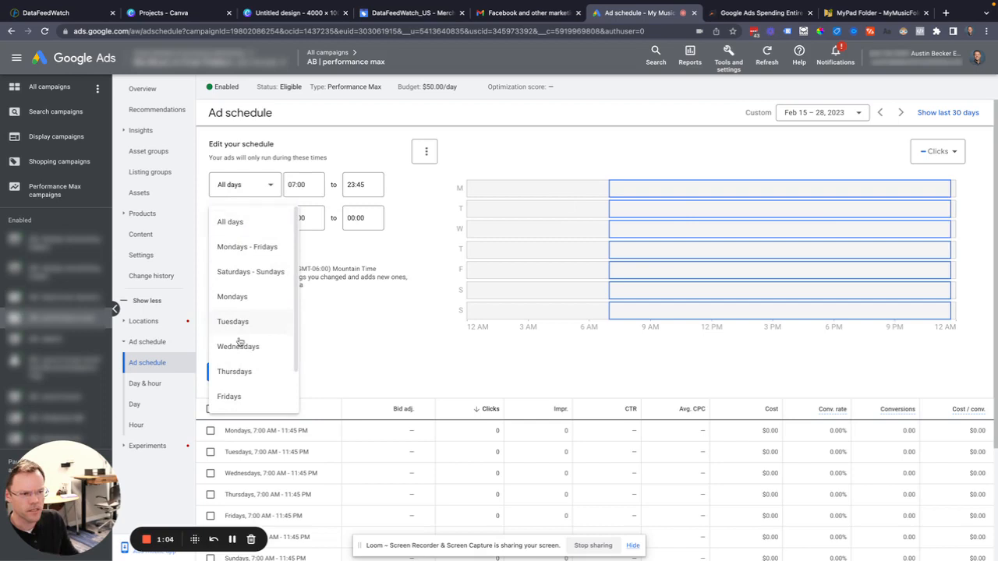
pyautogui.click(228, 396)
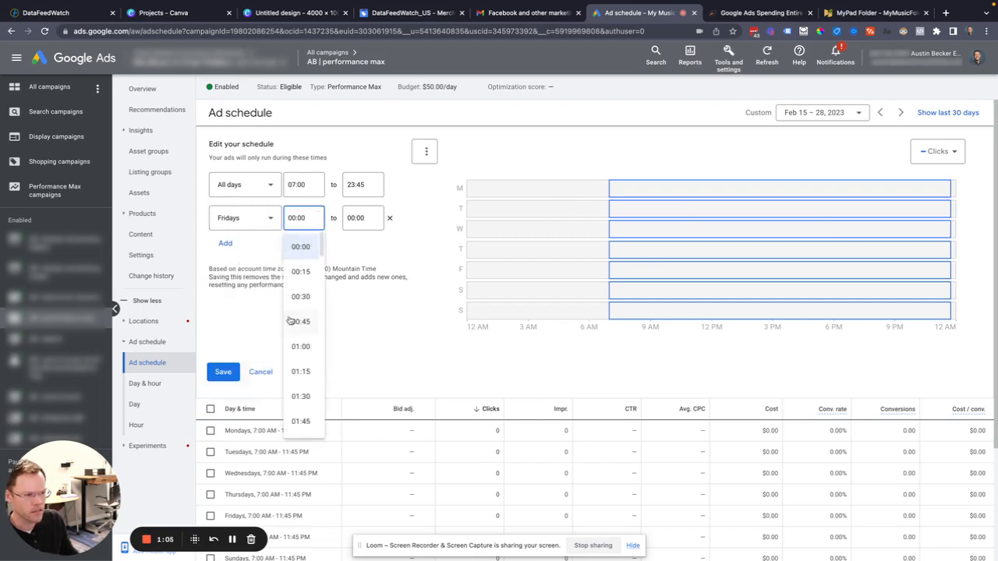
pyautogui.scroll(-3)
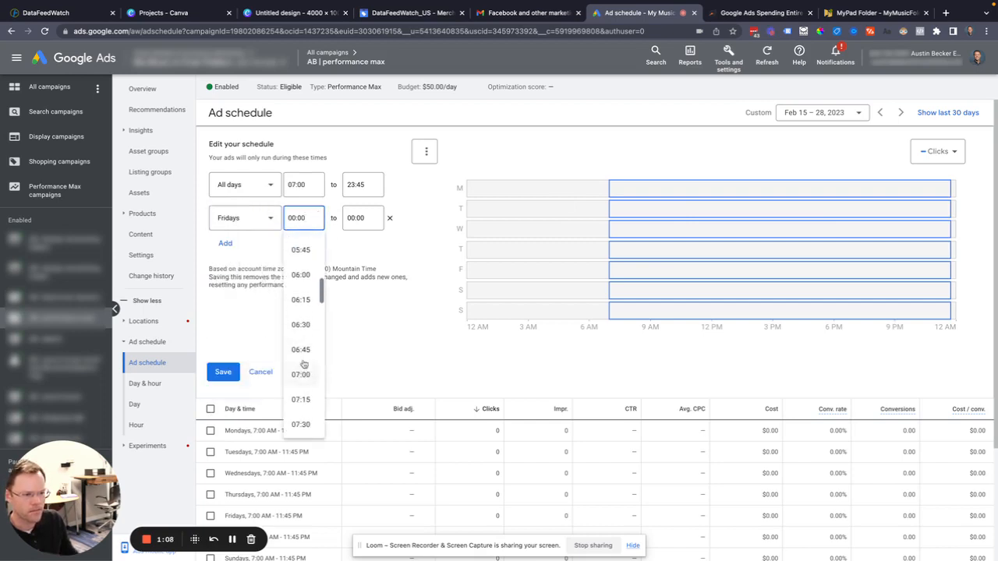
pyautogui.click(362, 218)
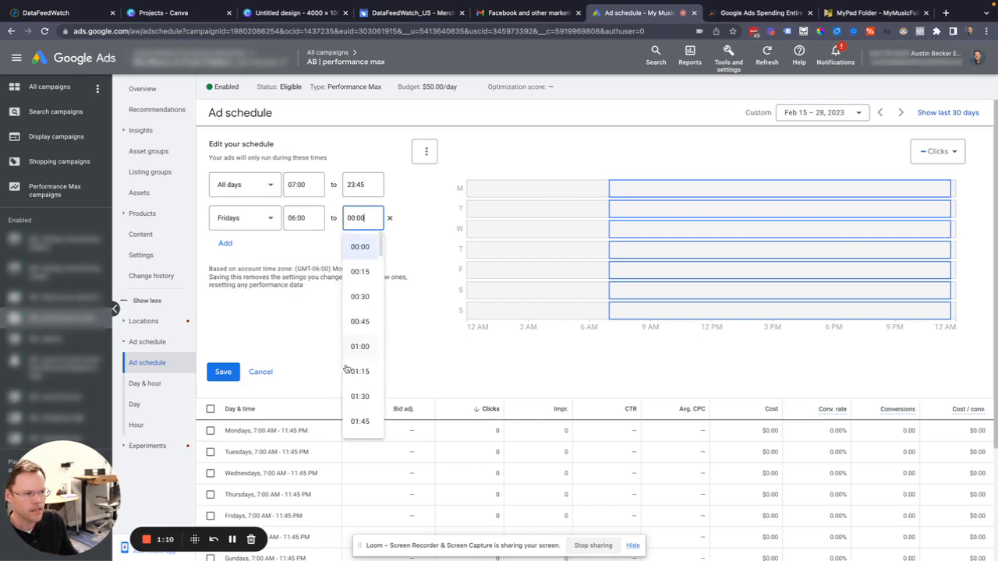
pyautogui.scroll(-3)
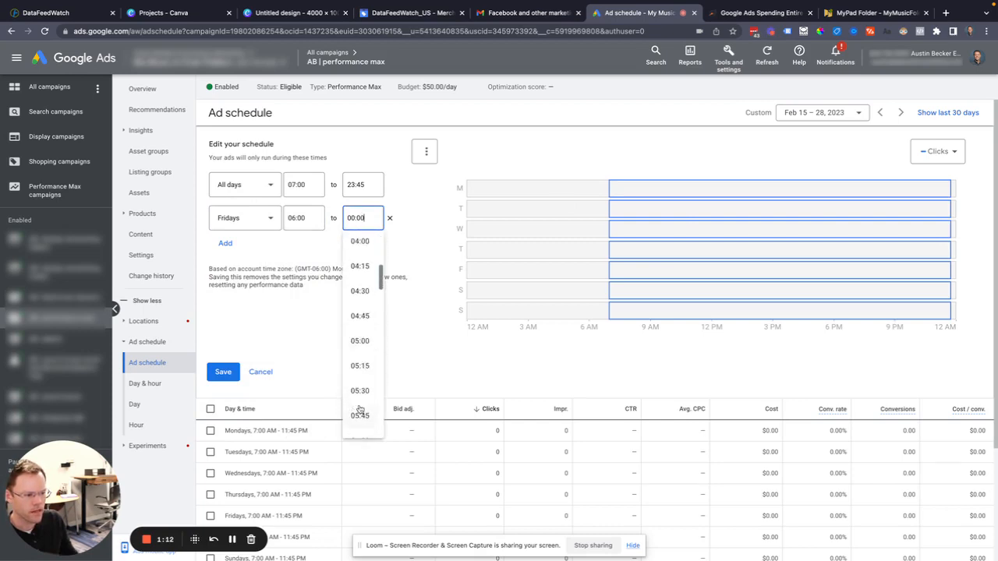
pyautogui.click(359, 391)
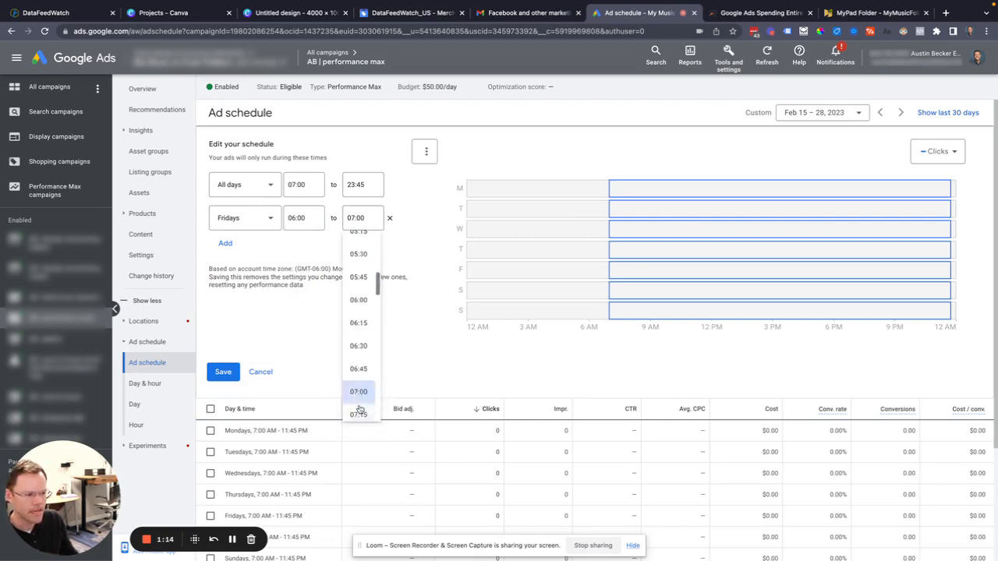
pyautogui.click(358, 391)
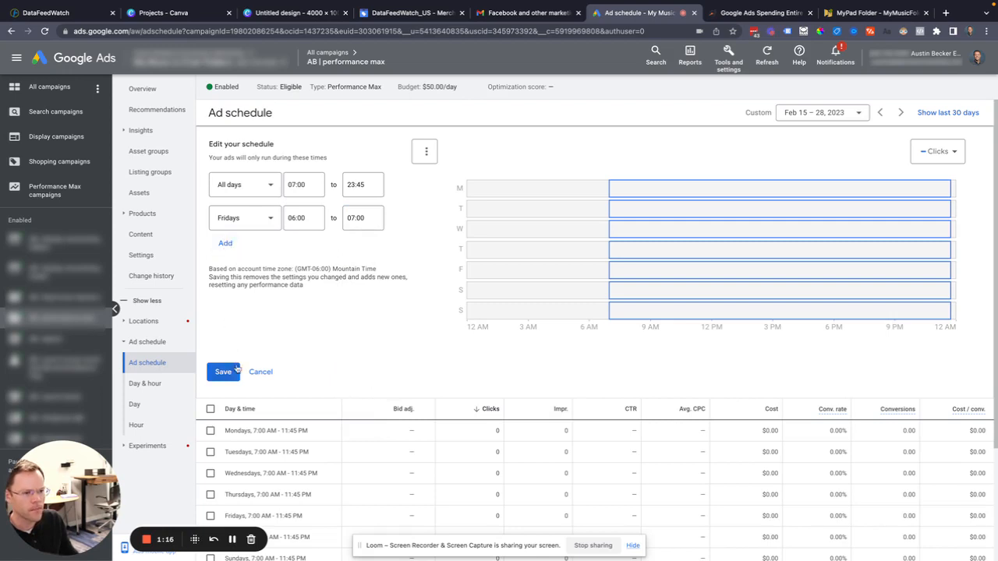
pyautogui.click(221, 371)
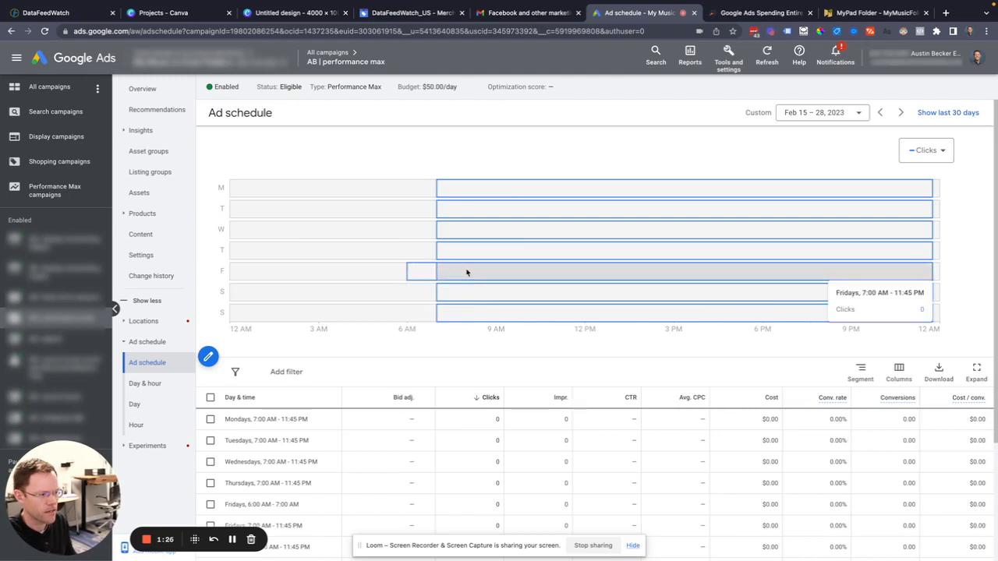
# Change the all-days end time from 23:45 to 00:00 and save
pyautogui.click(421, 271)
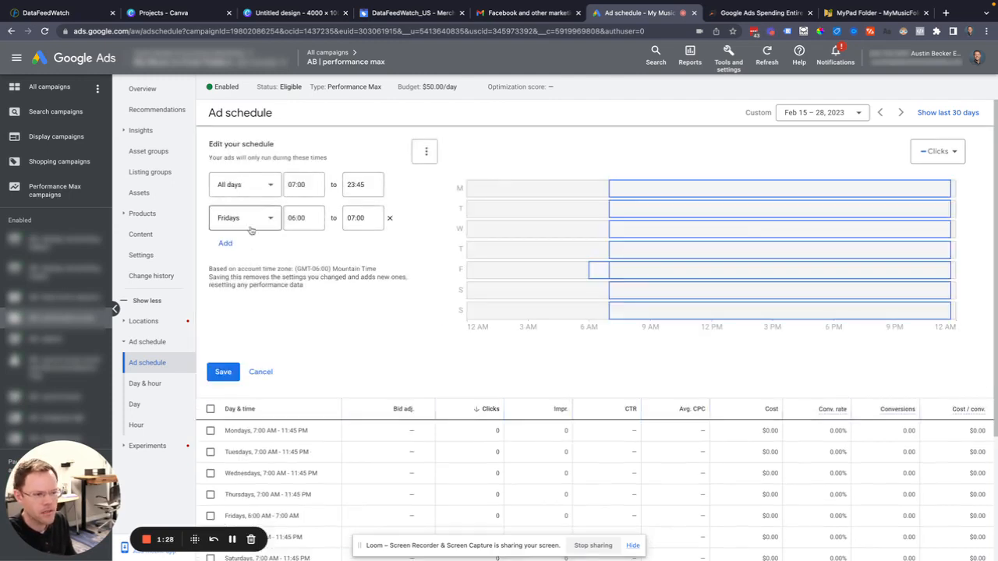
pyautogui.click(362, 183)
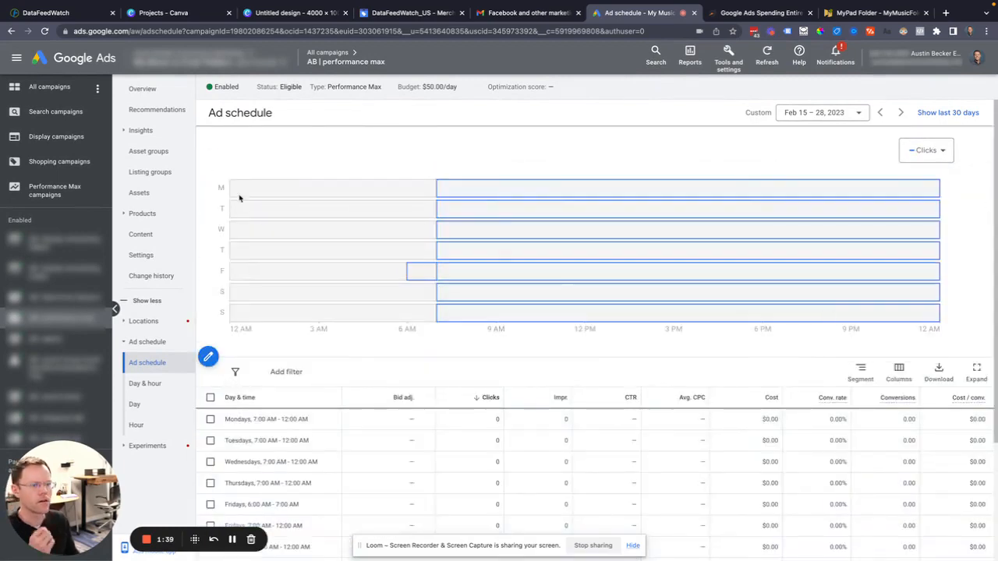
# Remove the Fridays 6:00–7:00 AM row so all days run 7:00 AM–12:00 AM, and save
pyautogui.click(209, 355)
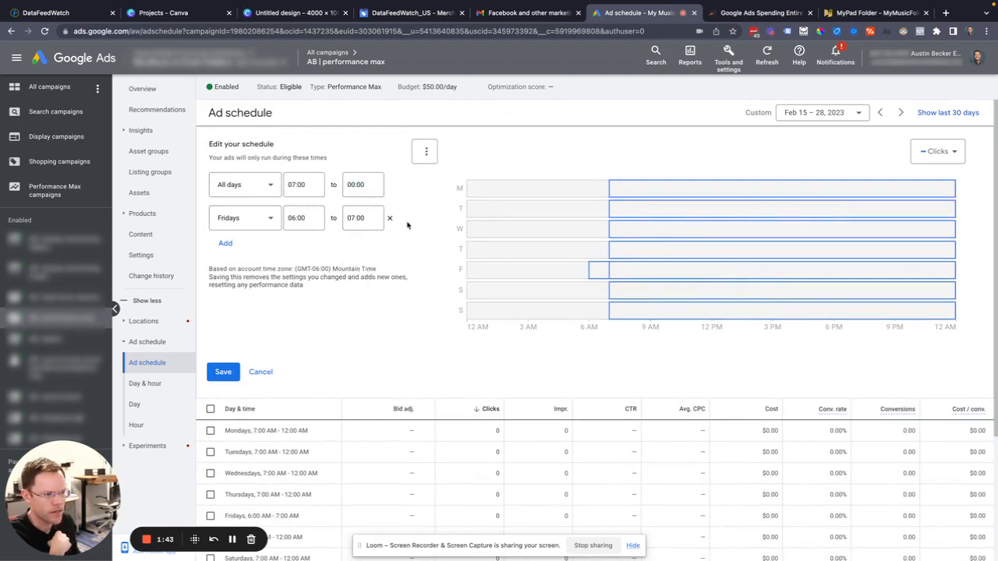
pyautogui.click(390, 218)
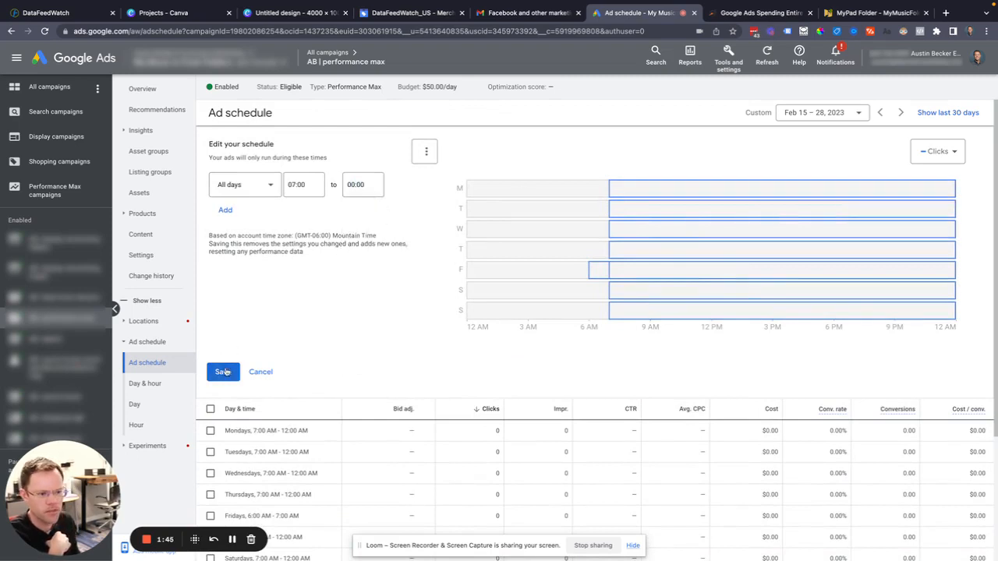
pyautogui.click(223, 371)
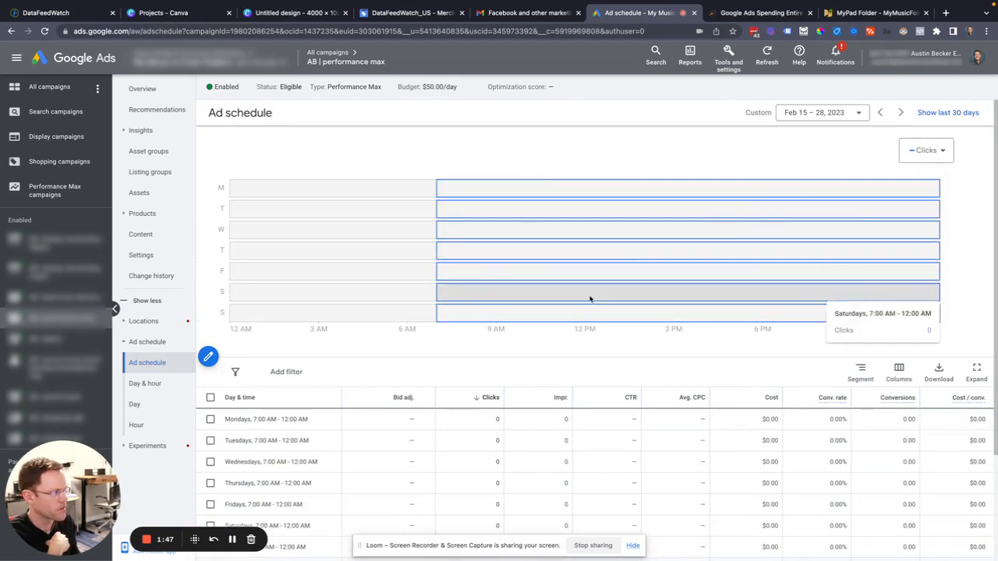
pyautogui.moveTo(443, 192)
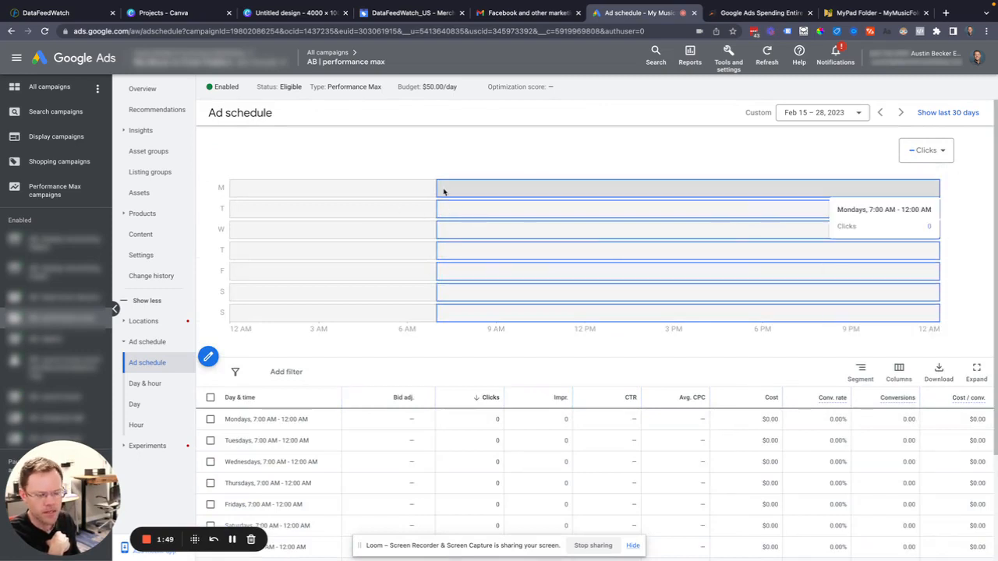